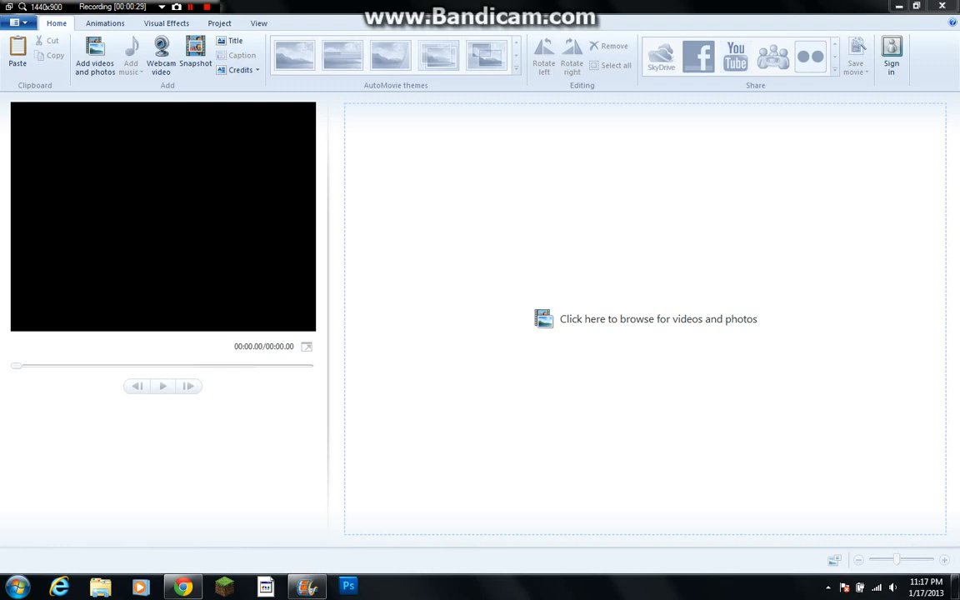
# Open the Add Videos and Photos browser at the Desktop to find the recorded clips
pyautogui.click(94, 58)
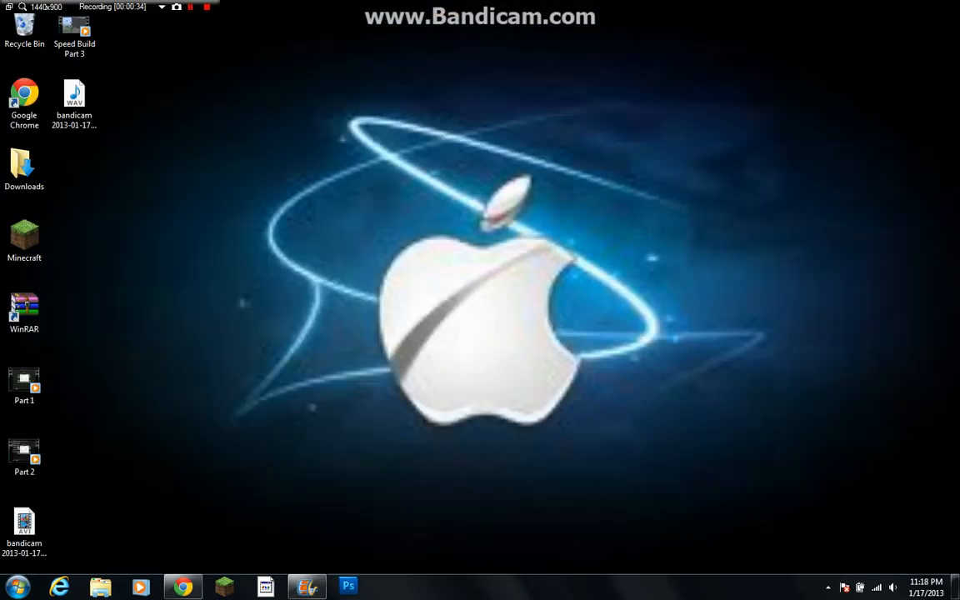
pyautogui.click(307, 586)
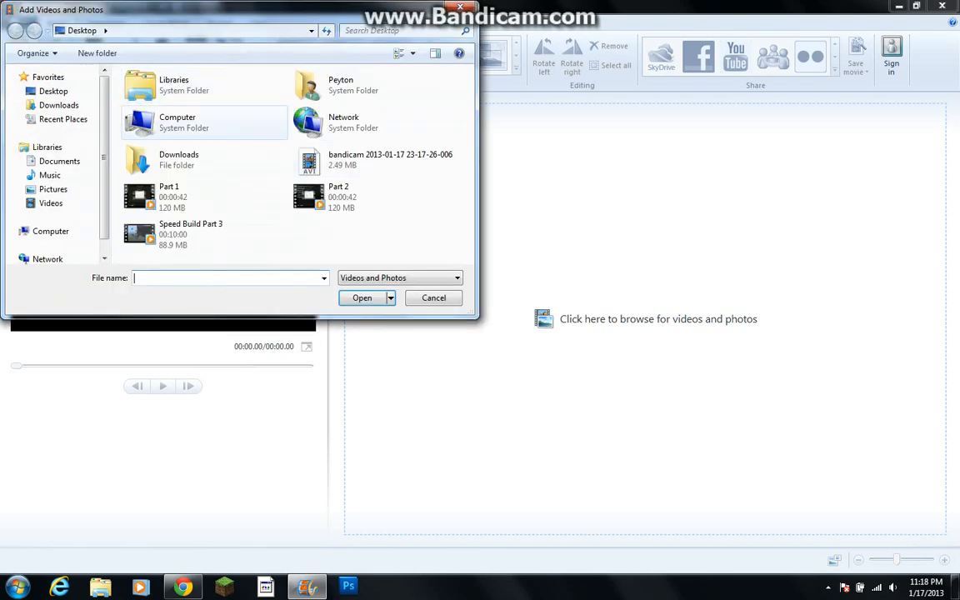
# Import the Speed Build Part 3 clip from the Desktop into the project
pyautogui.click(190, 234)
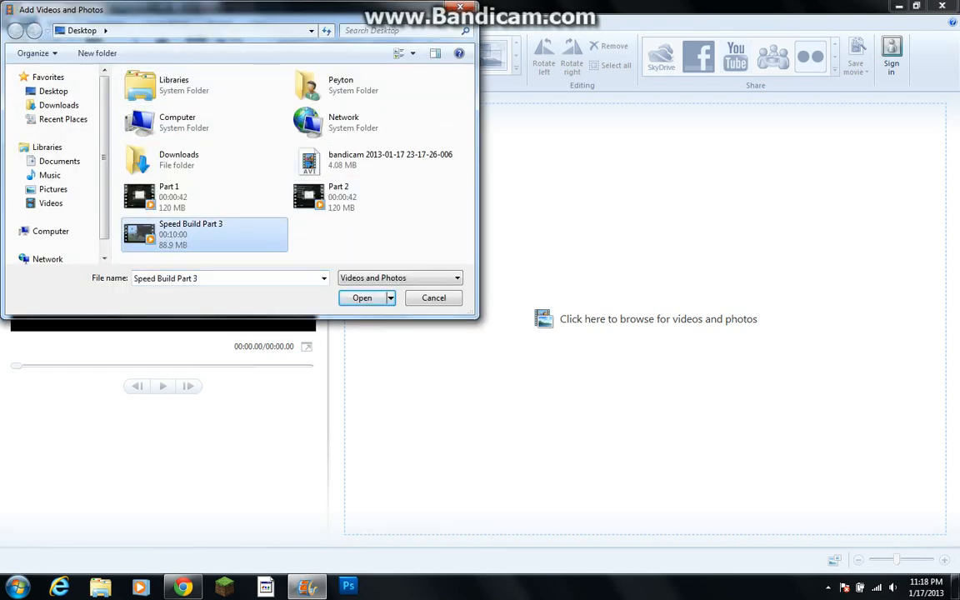
pyautogui.moveTo(204, 234)
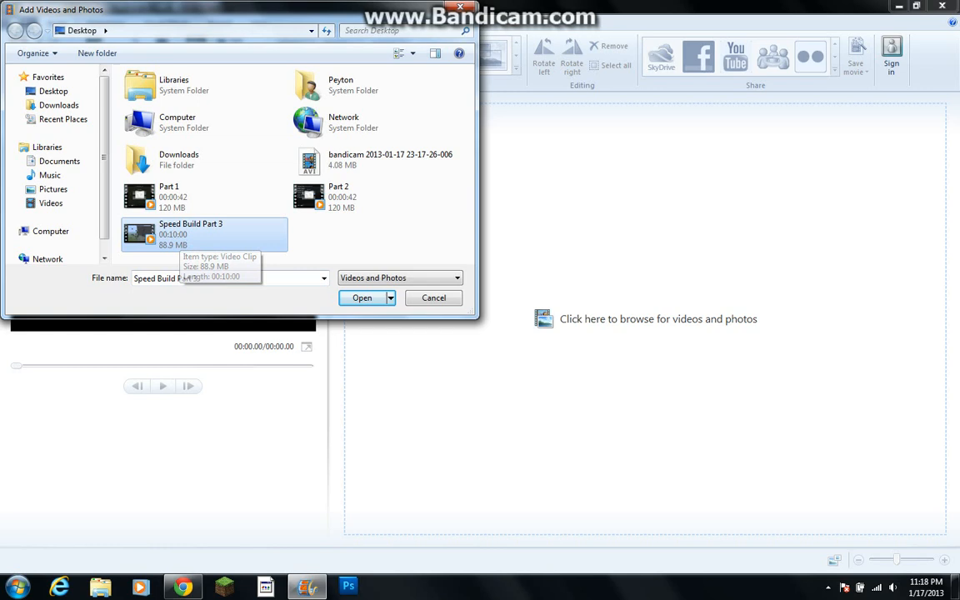
pyautogui.click(361, 297)
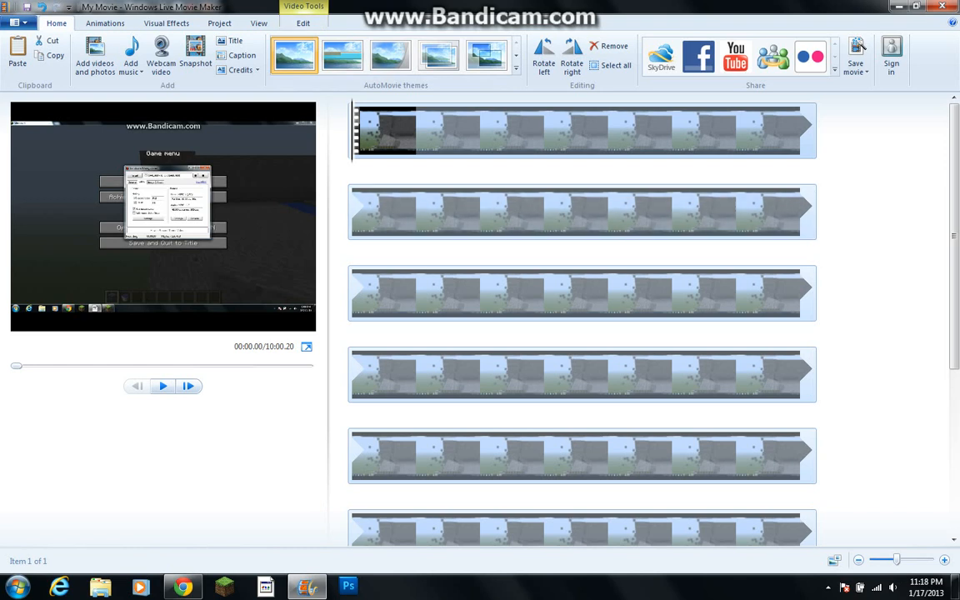
# Set the Speed Build Part 3 clip's speed to 14x, shortening it to about 43 seconds
pyautogui.click(303, 23)
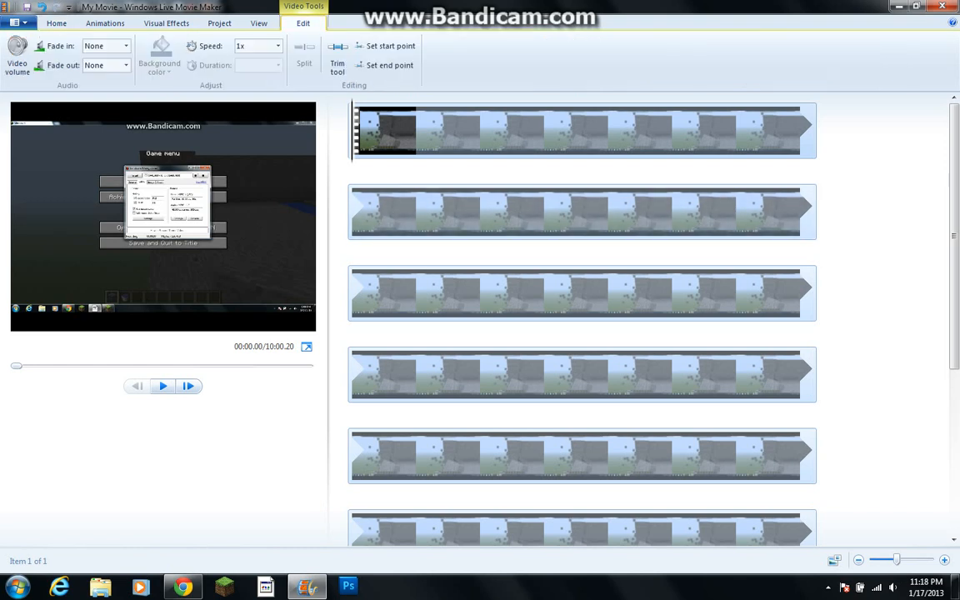
pyautogui.moveTo(241, 46)
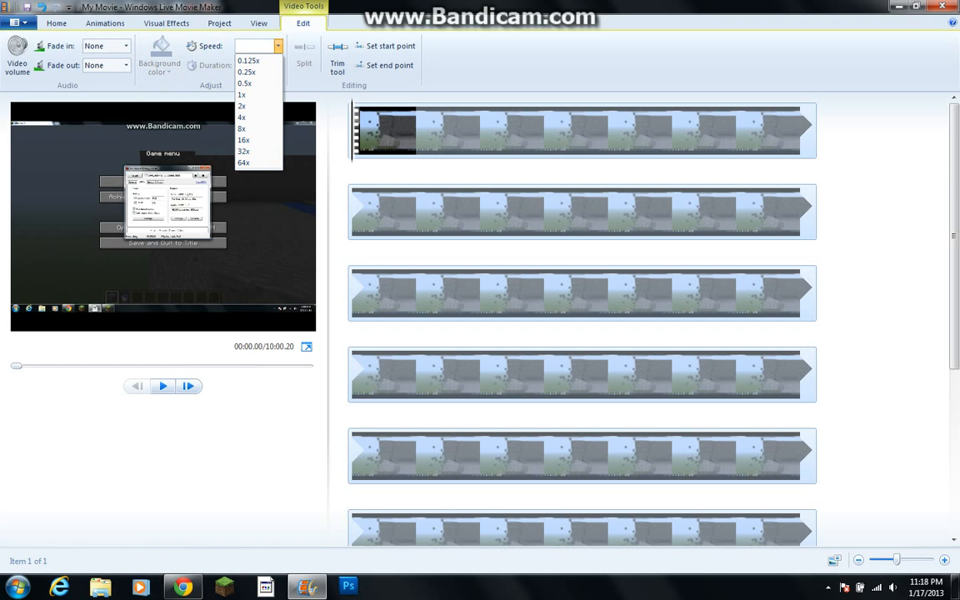
pyautogui.write('14x')
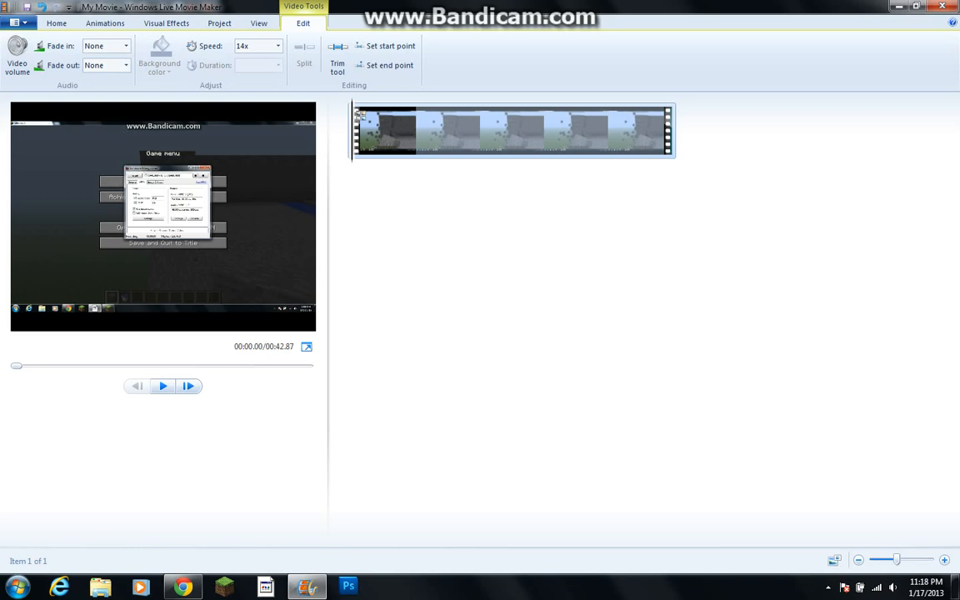
pyautogui.moveTo(512, 129)
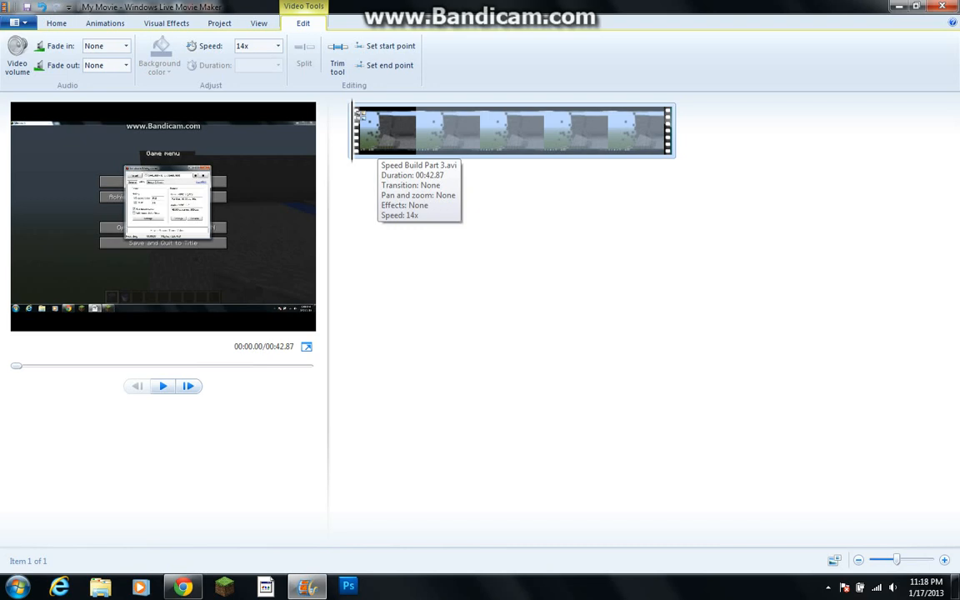
pyautogui.click(164, 386)
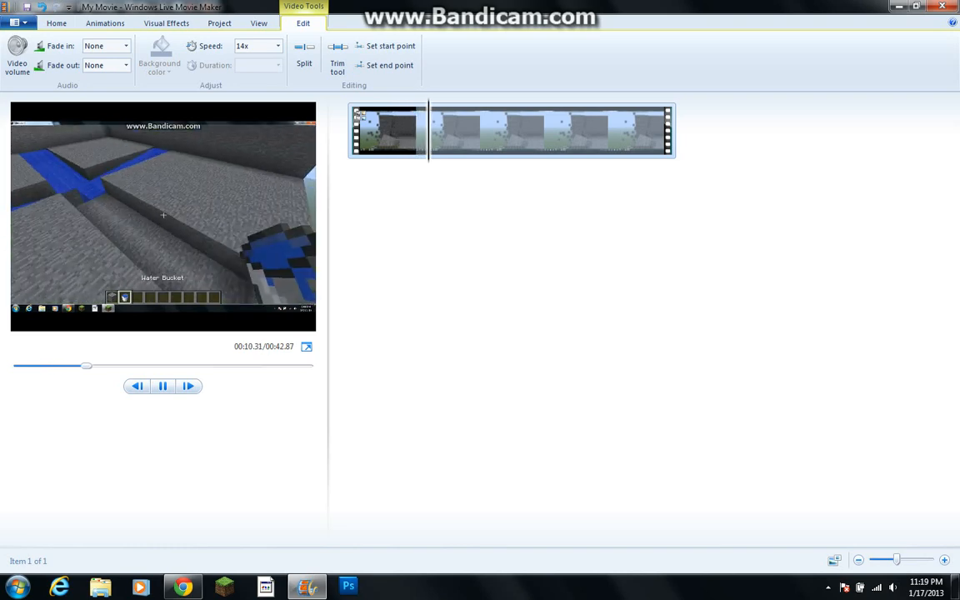
pyautogui.click(163, 385)
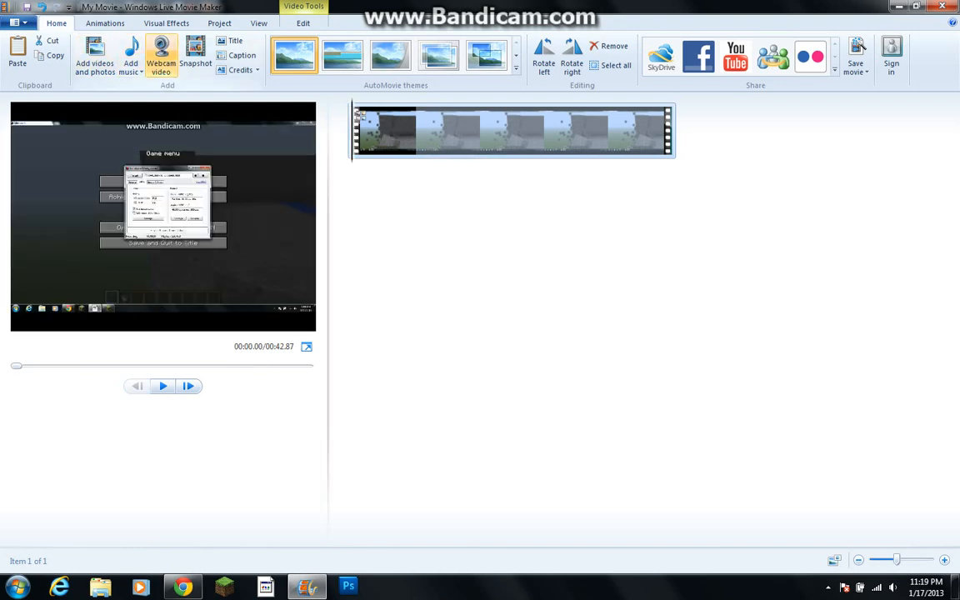
# Add Revenge-A Minecraft Paradoy (1) from Downloads as background music, then insert a caption
pyautogui.click(130, 69)
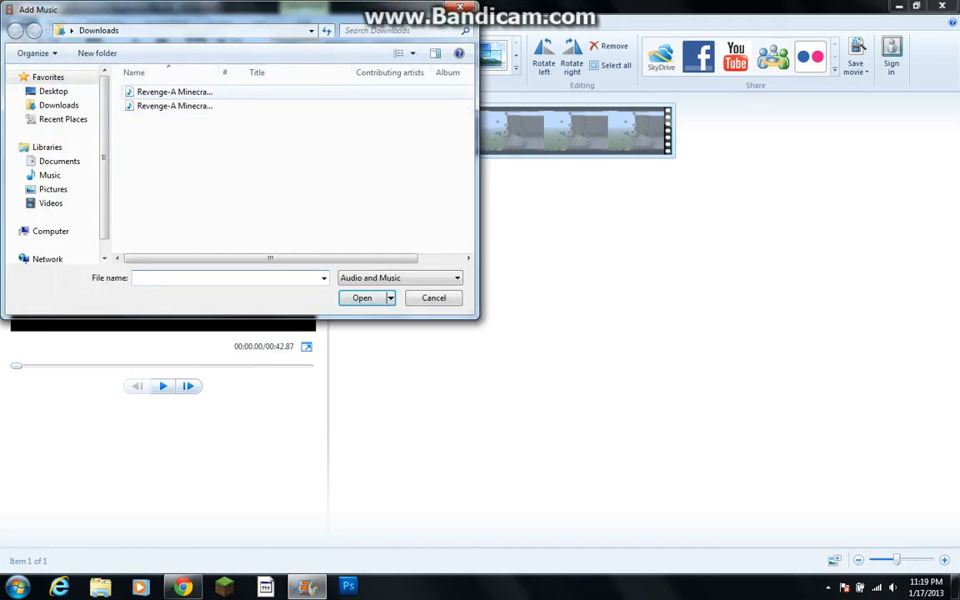
pyautogui.click(174, 92)
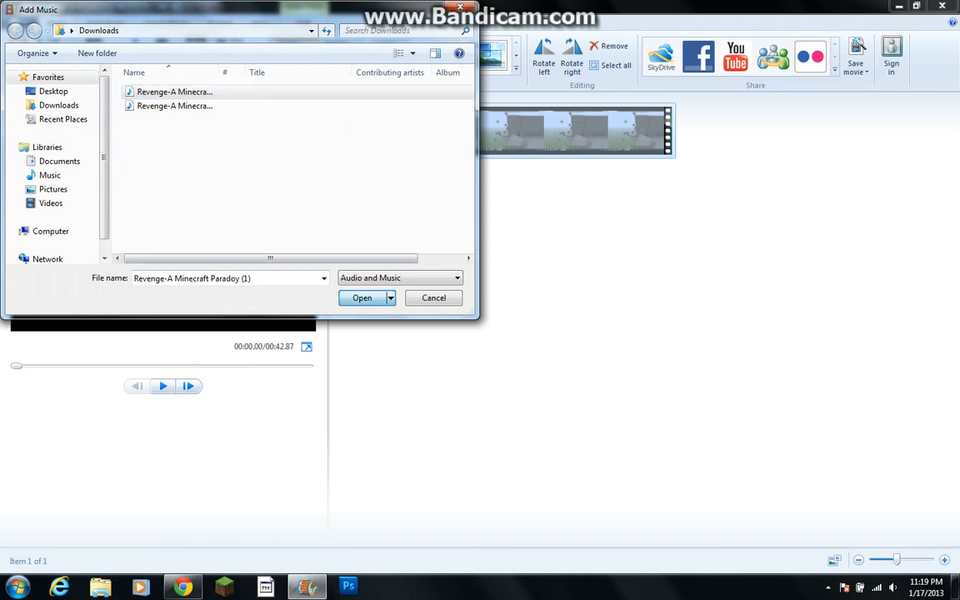
pyautogui.click(362, 298)
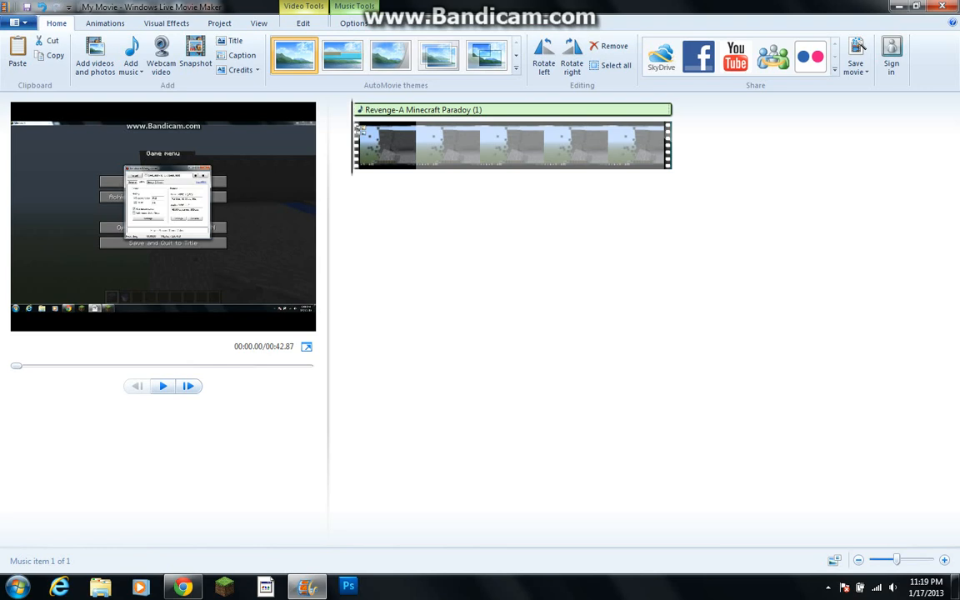
pyautogui.moveTo(242, 55)
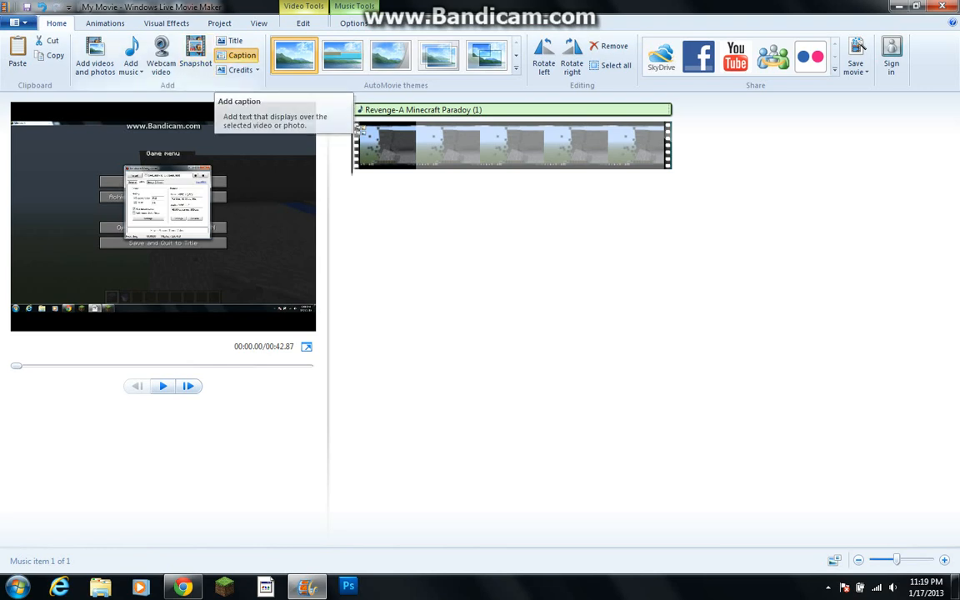
pyautogui.click(241, 55)
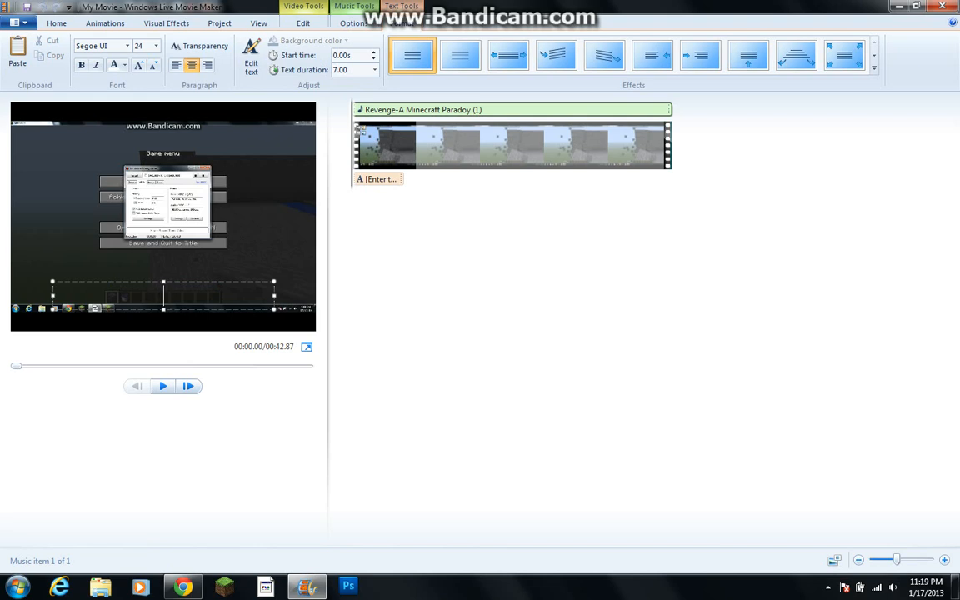
# Type the caption 'Sorry about the short video I could only use 10 min and I wanted to do a speed build'
pyautogui.write('Sorry about')
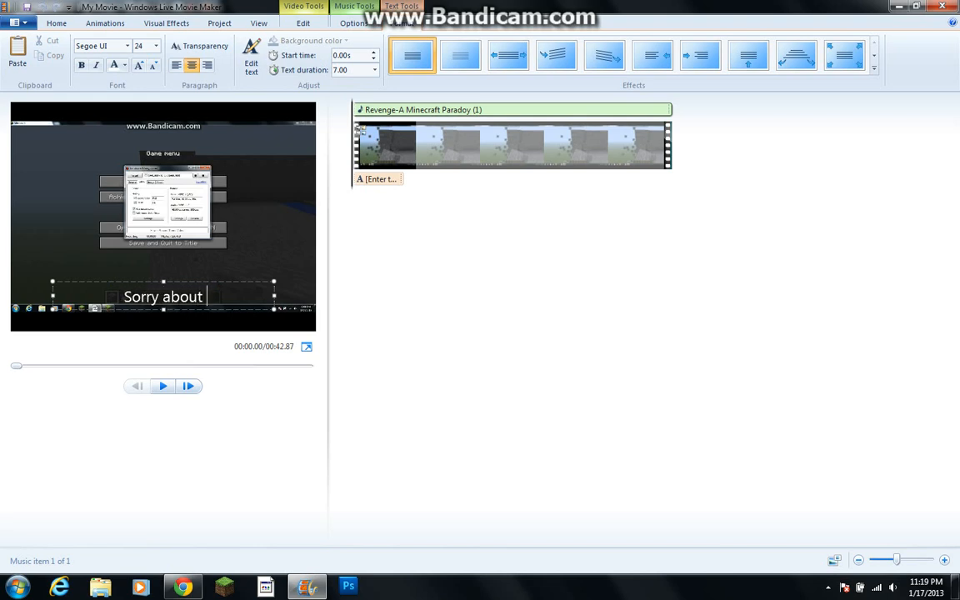
pyautogui.write('the short video')
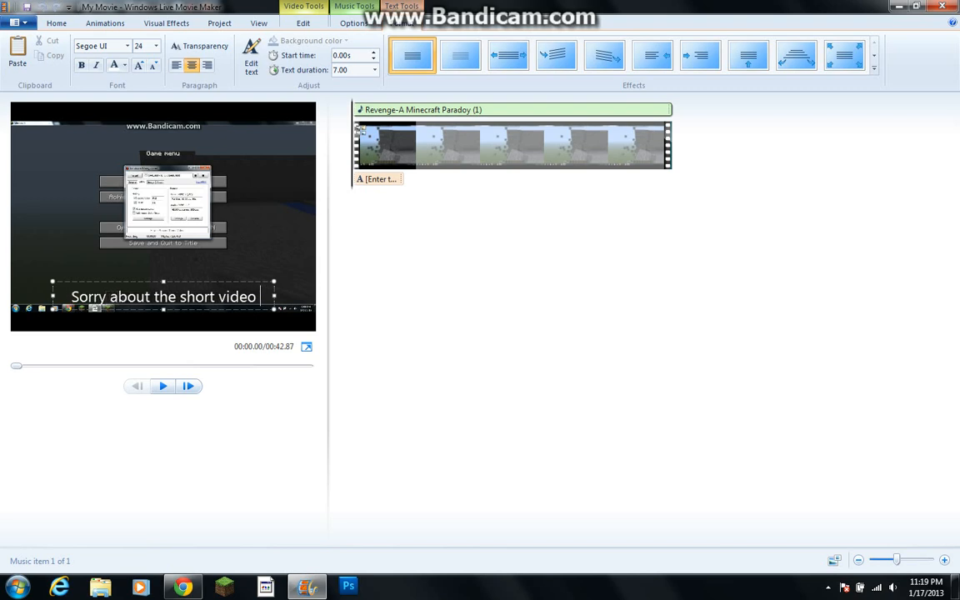
pyautogui.write('I could')
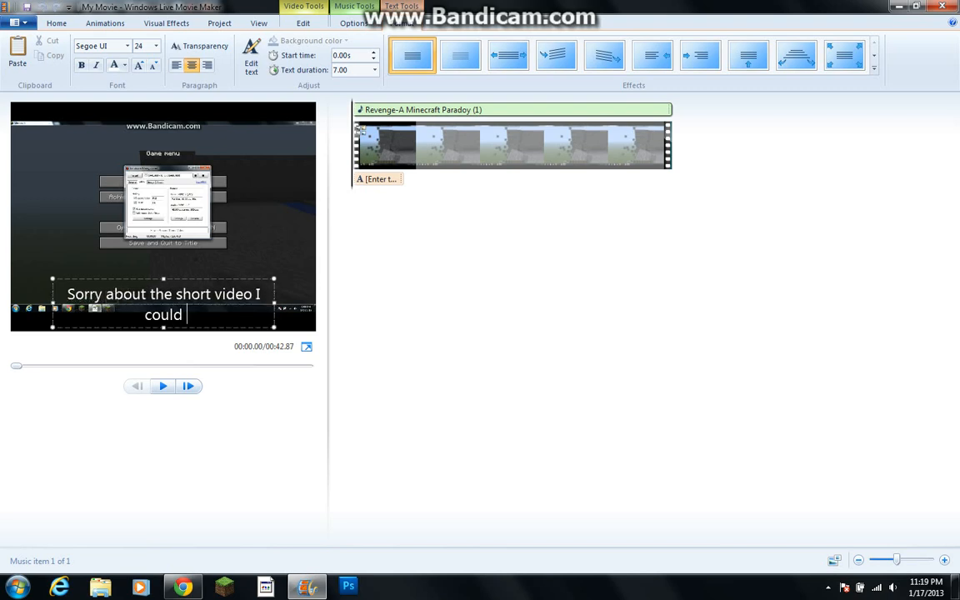
pyautogui.write('only use')
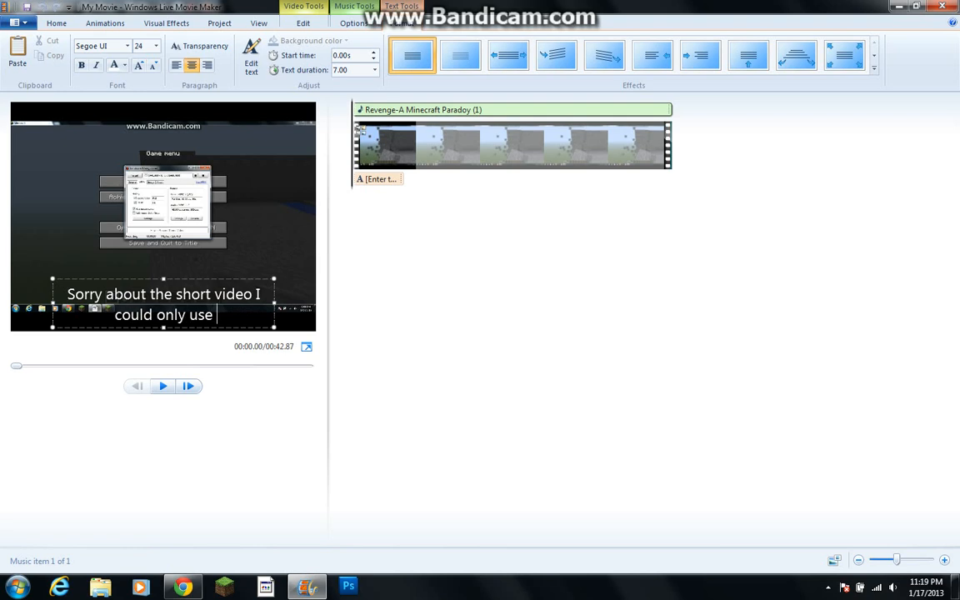
pyautogui.write('10 min')
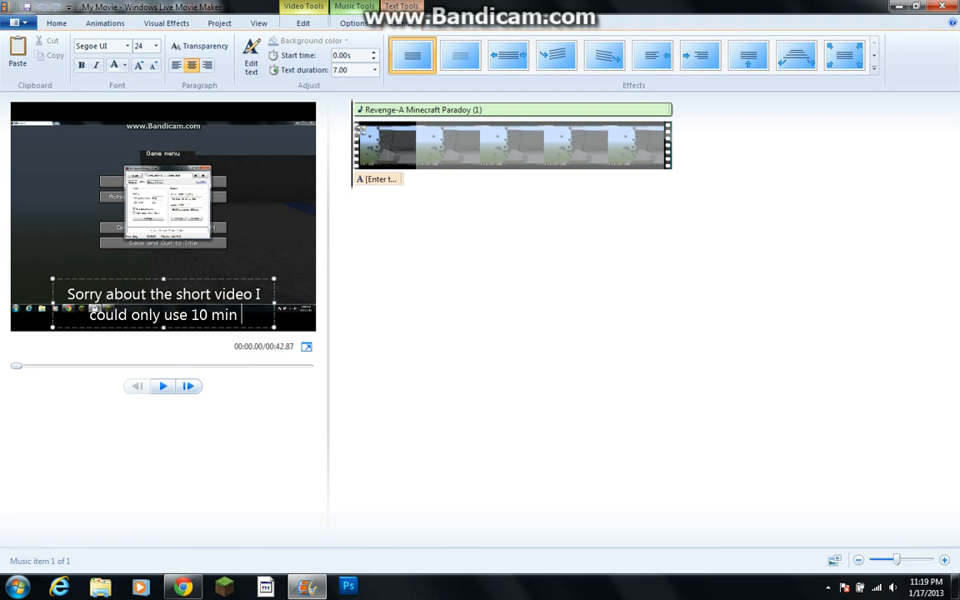
pyautogui.write('and I')
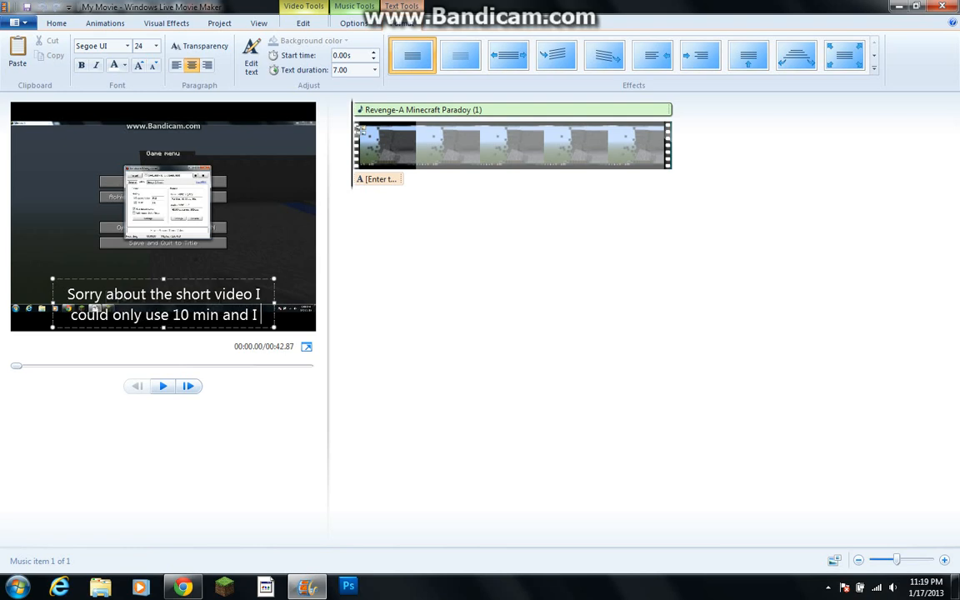
pyautogui.write('wanted t')
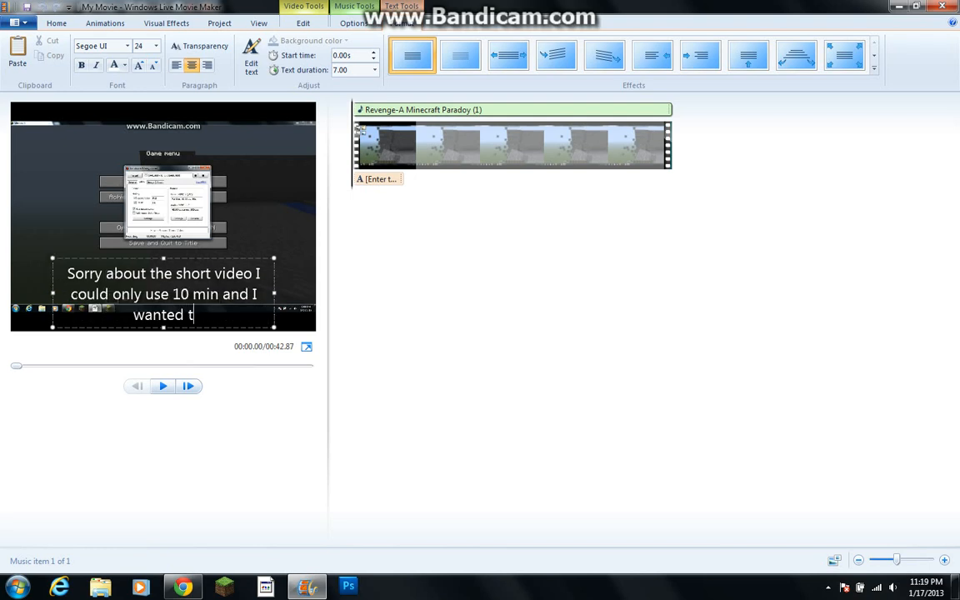
pyautogui.write('o do a spe')
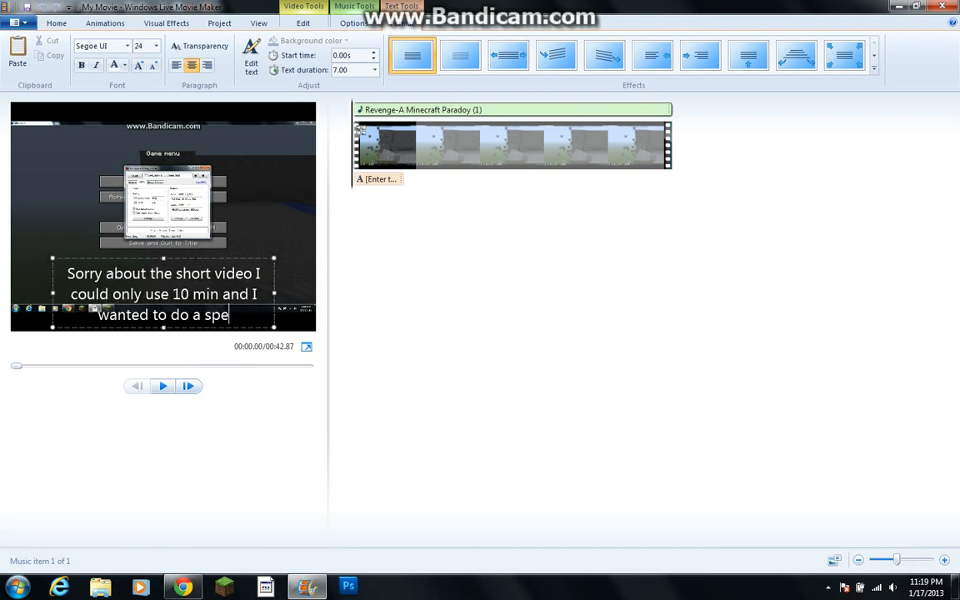
pyautogui.write('ed build')
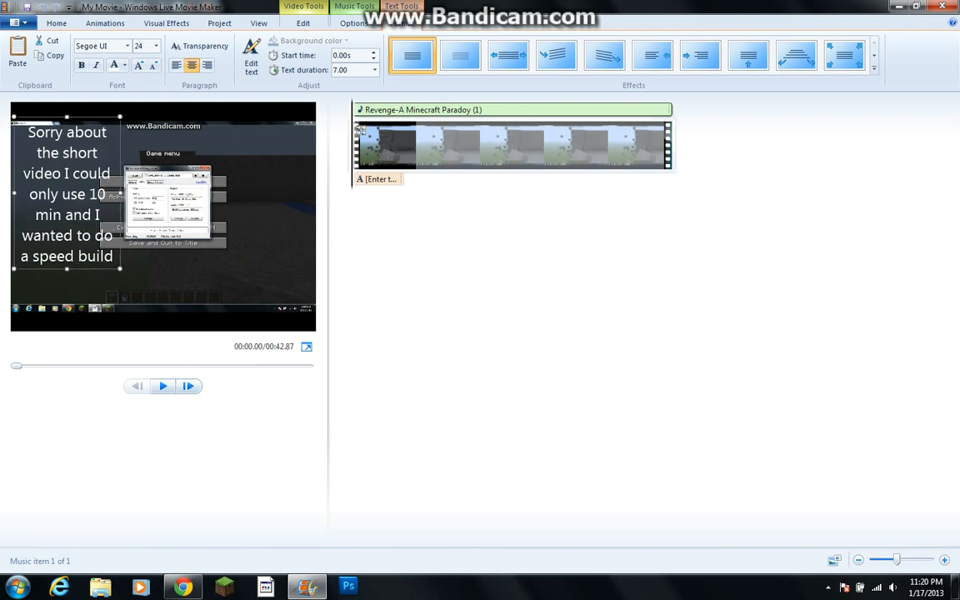
# Play the preview with the caption and stop it around 7.43 seconds
pyautogui.click(163, 385)
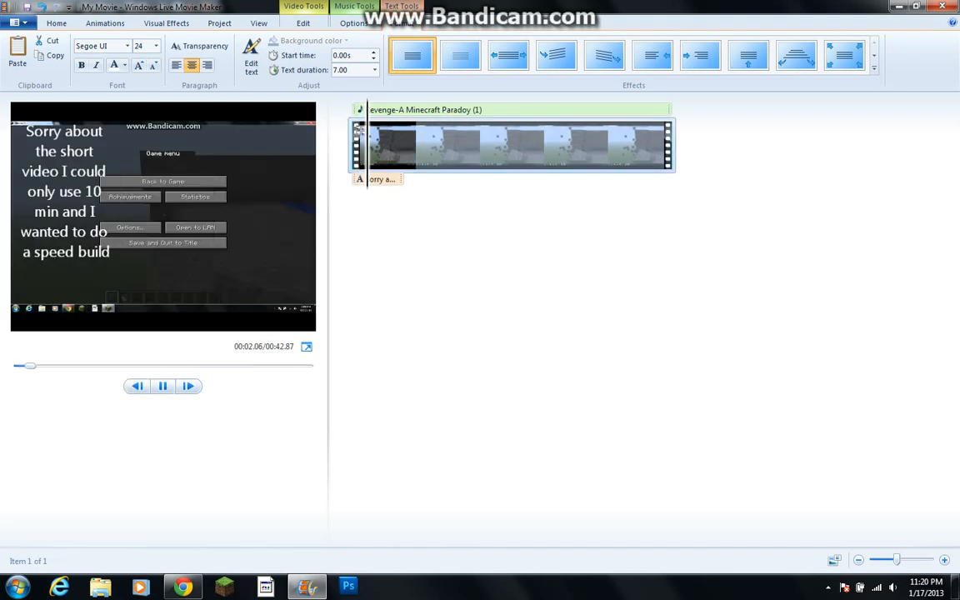
pyautogui.click(163, 385)
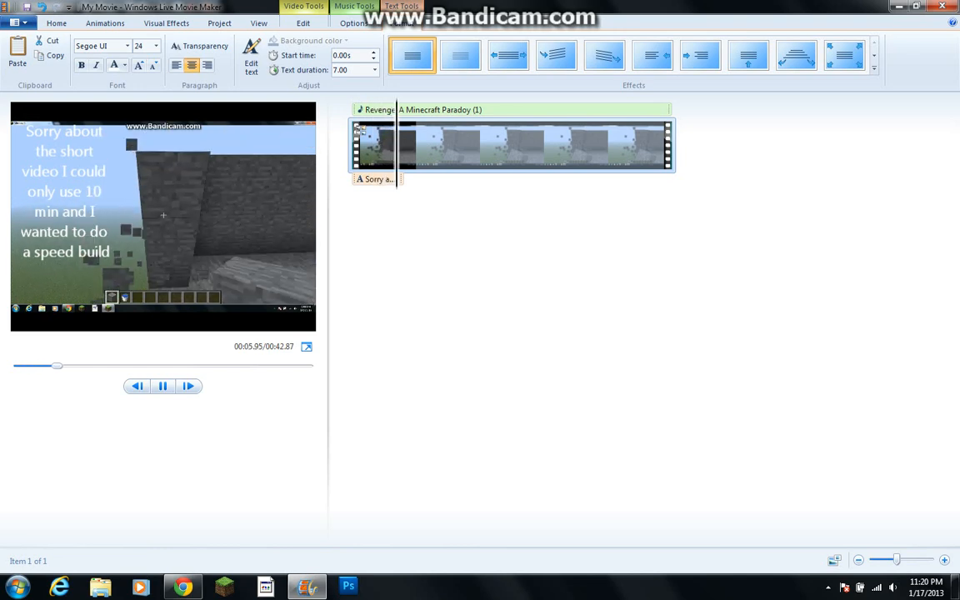
pyautogui.click(56, 23)
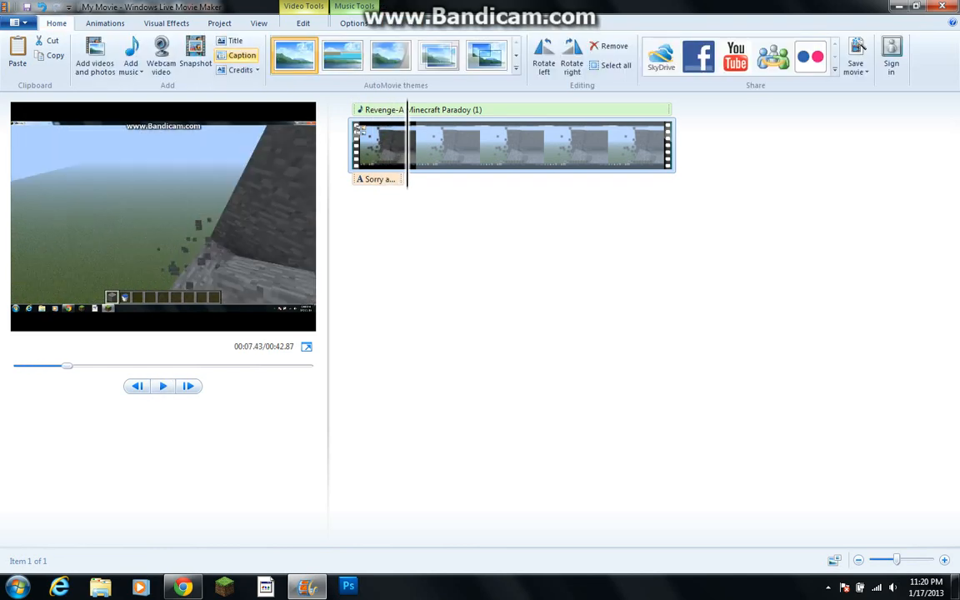
# Add a caption at 7.43 s reading 'All song credits in the description along with a download link'
pyautogui.click(242, 55)
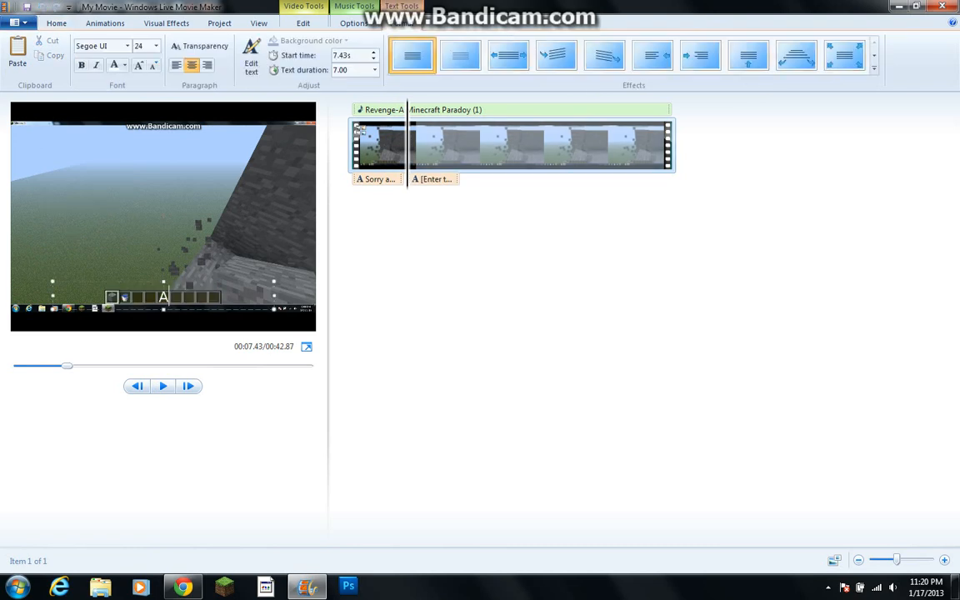
pyautogui.write('All song credited')
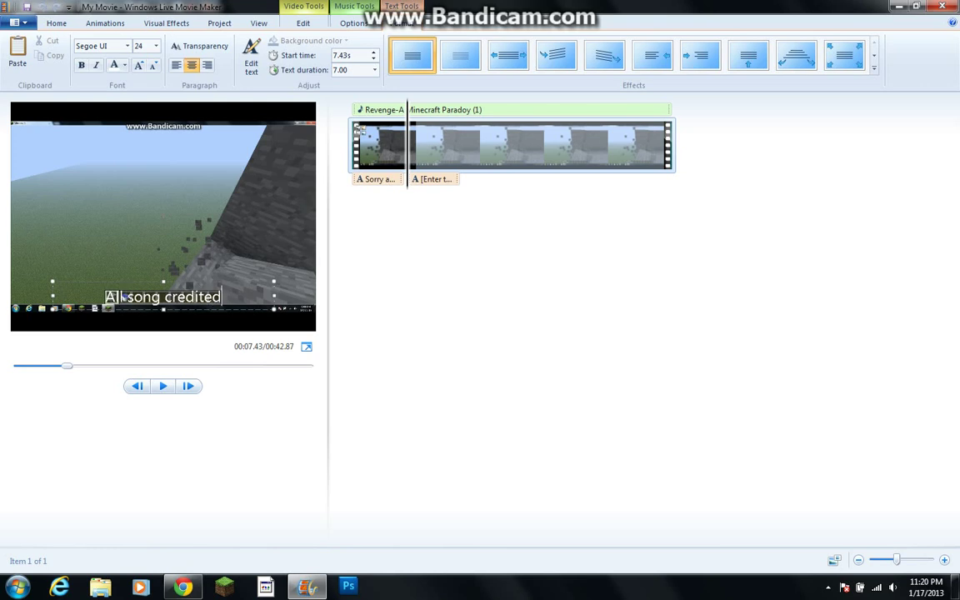
pyautogui.write('s')
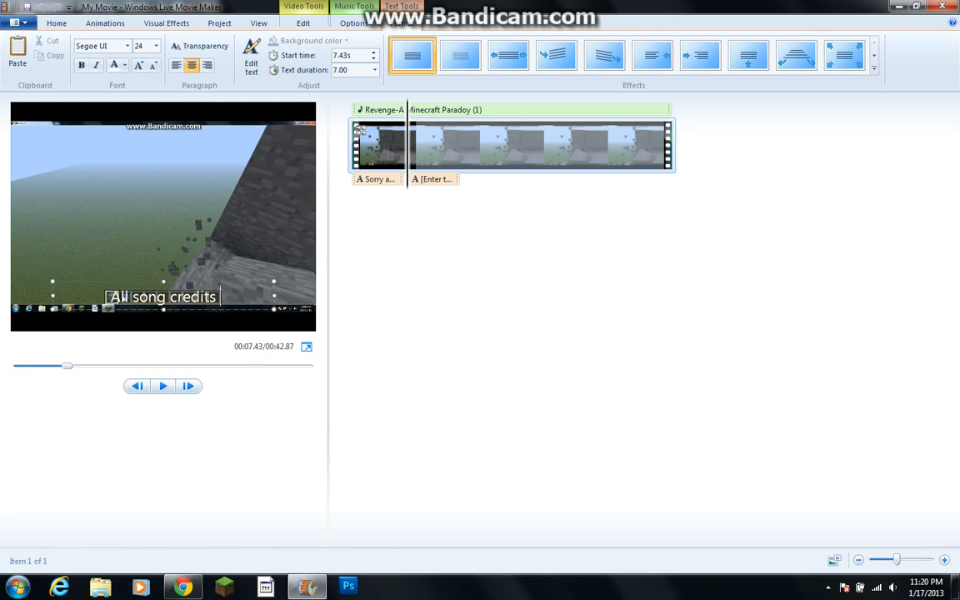
pyautogui.write('in the desc')
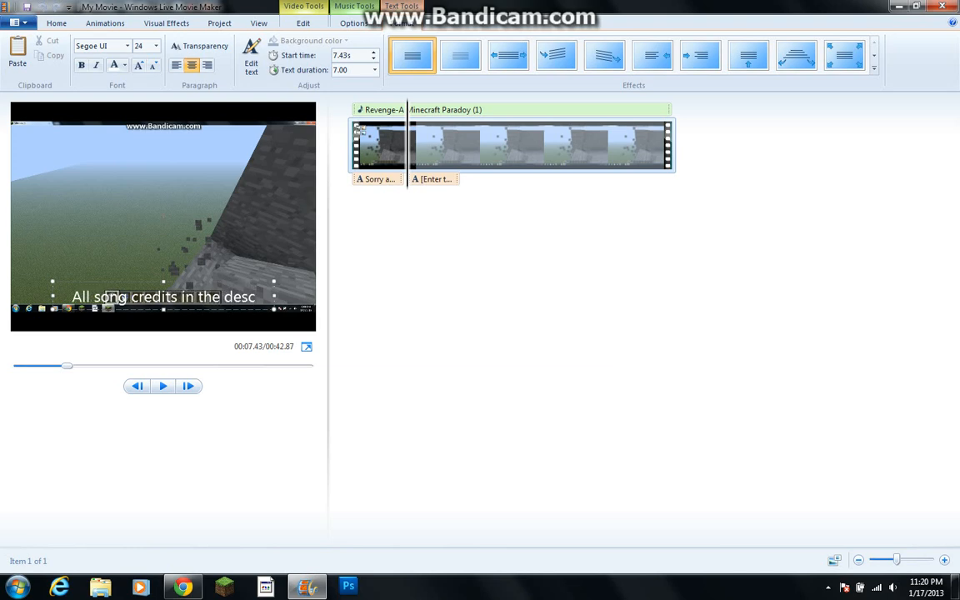
pyautogui.write('ription')
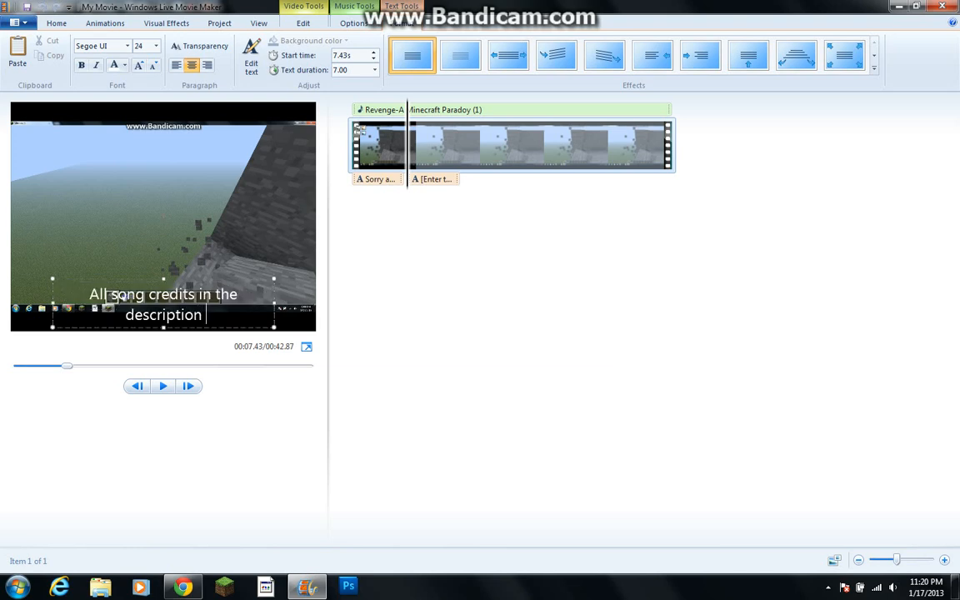
pyautogui.write('along with a download link')
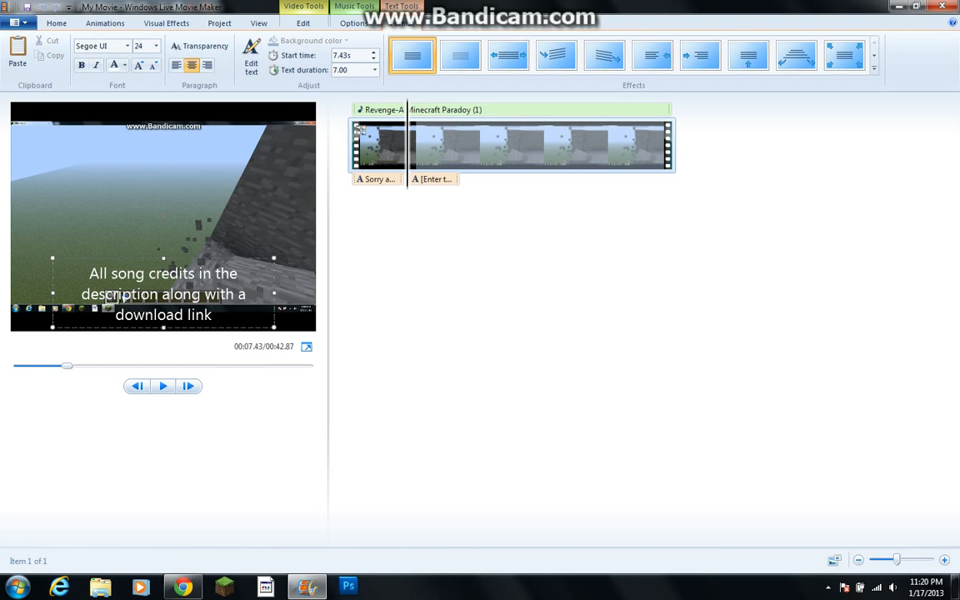
pyautogui.click(433, 178)
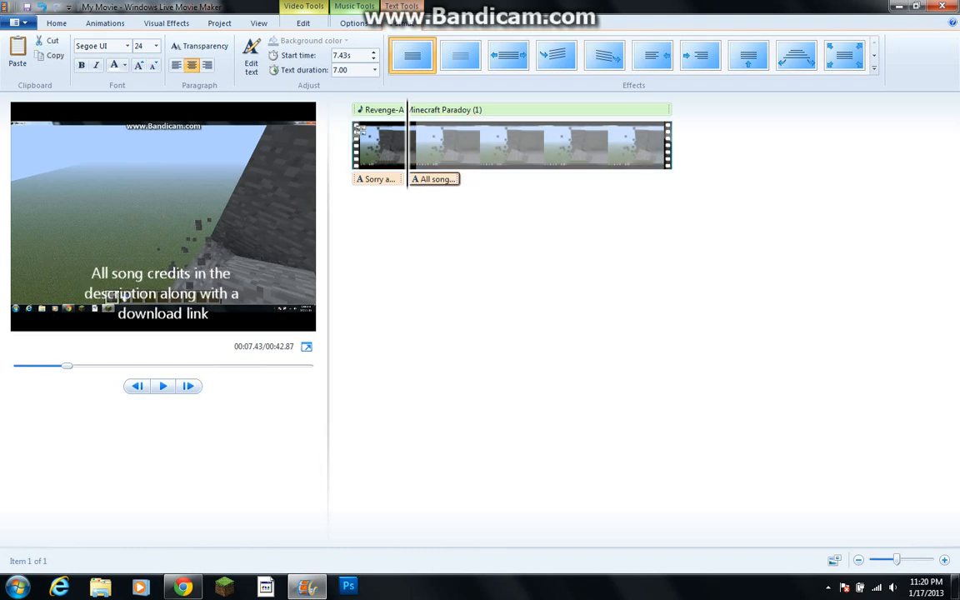
pyautogui.click(55, 23)
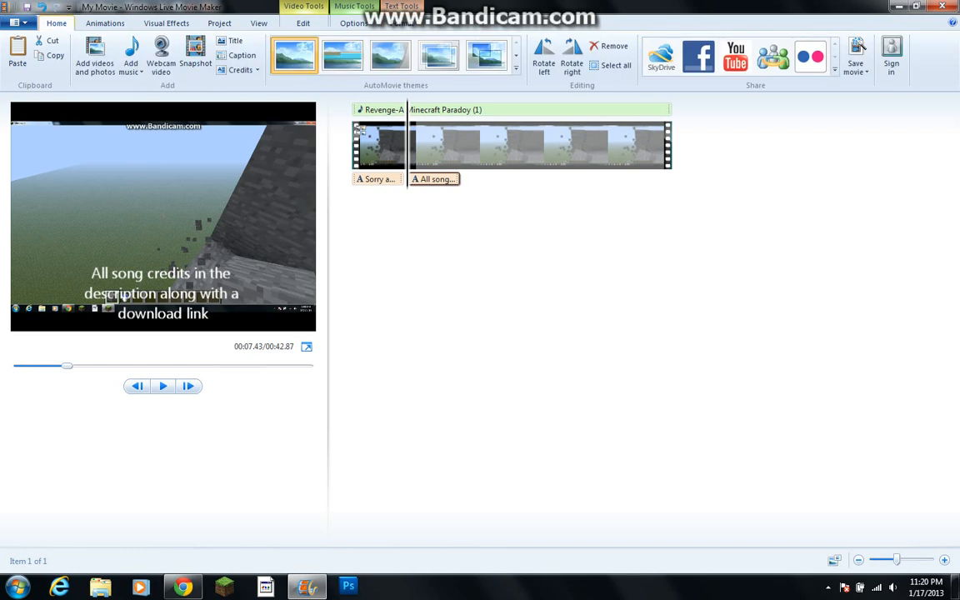
pyautogui.click(11, 23)
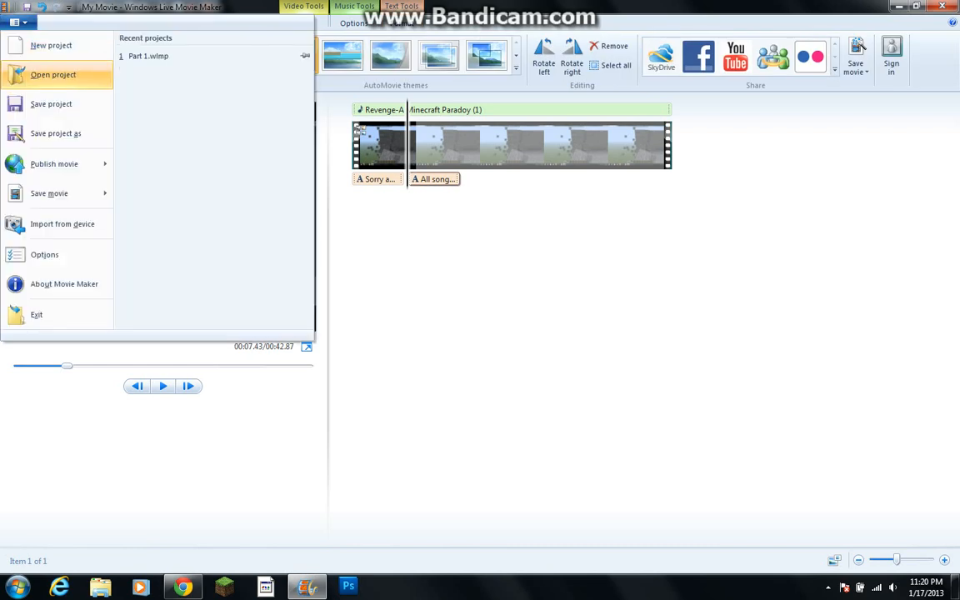
pyautogui.moveTo(56, 133)
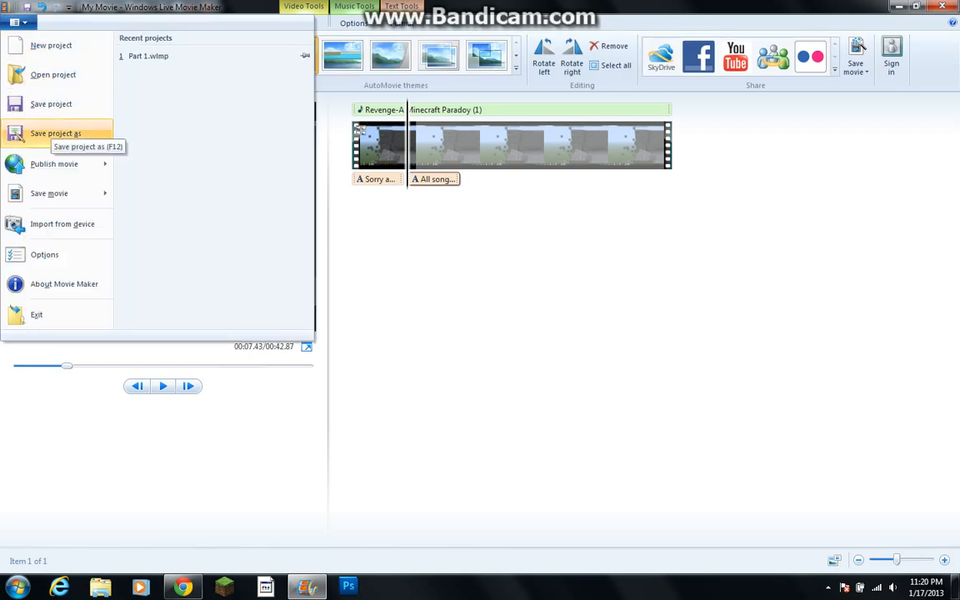
pyautogui.moveTo(56, 134)
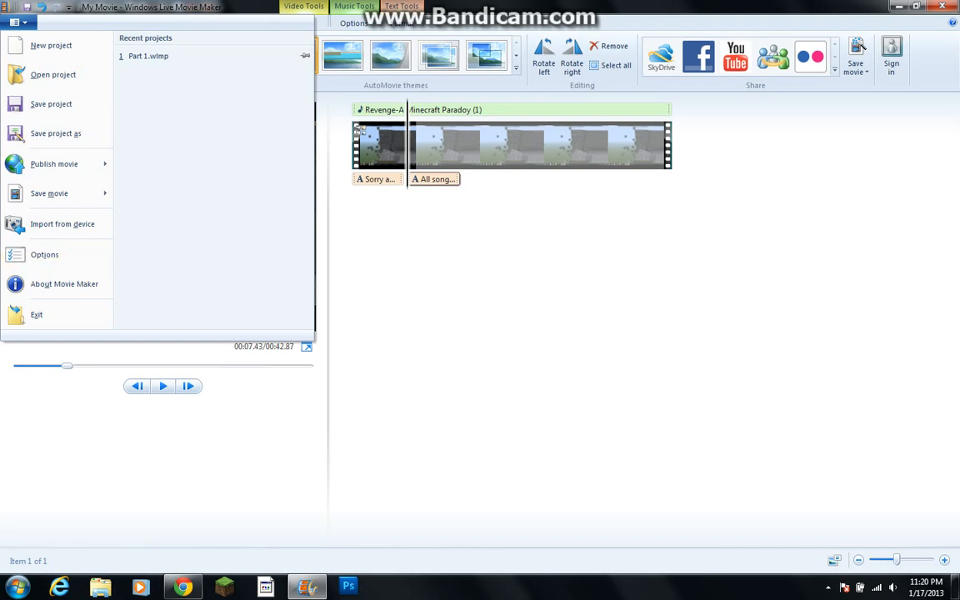
pyautogui.click(49, 192)
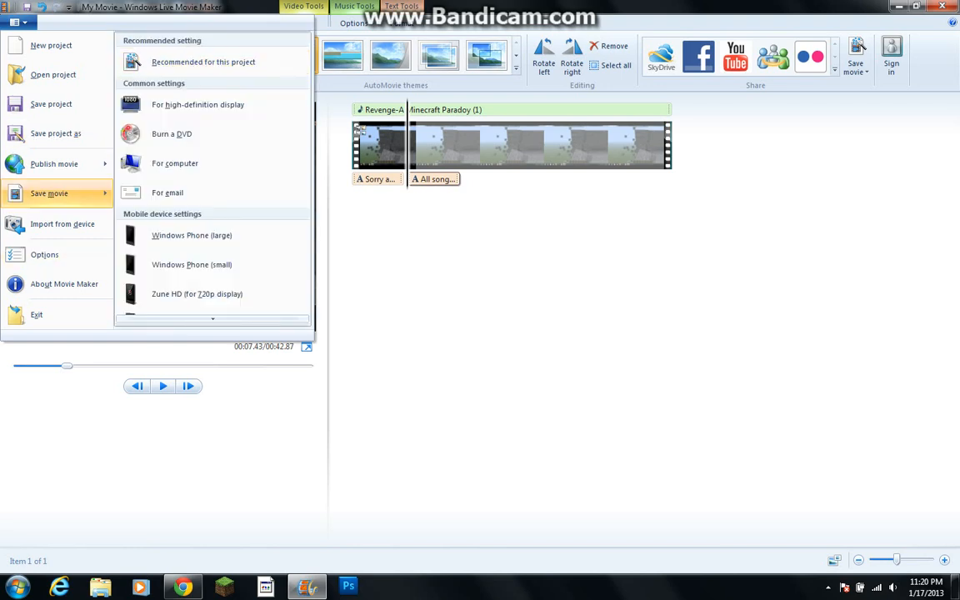
pyautogui.moveTo(55, 163)
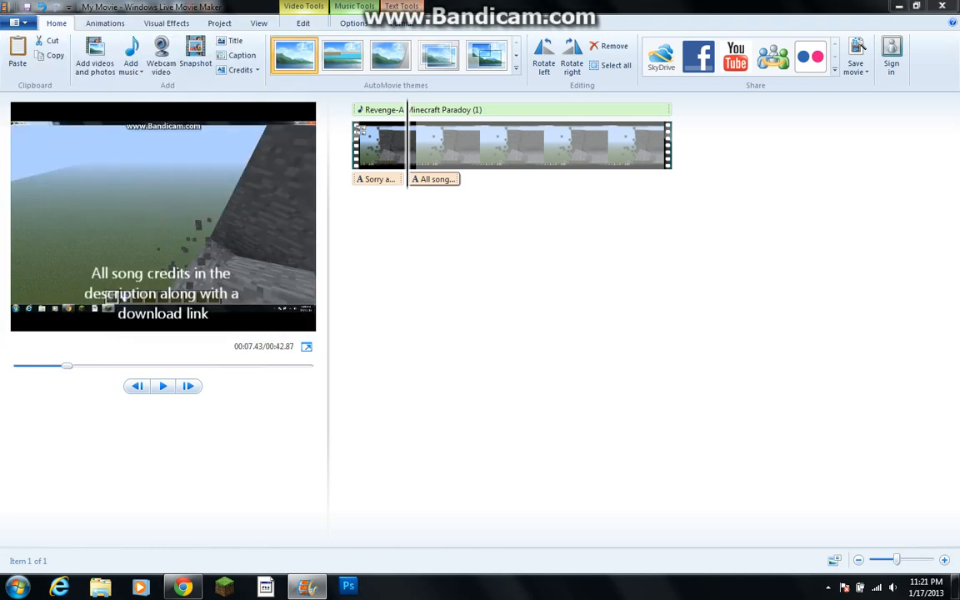
# Save the movie to the Desktop as the Windows Media Video file 'Part 3'
pyautogui.click(854, 58)
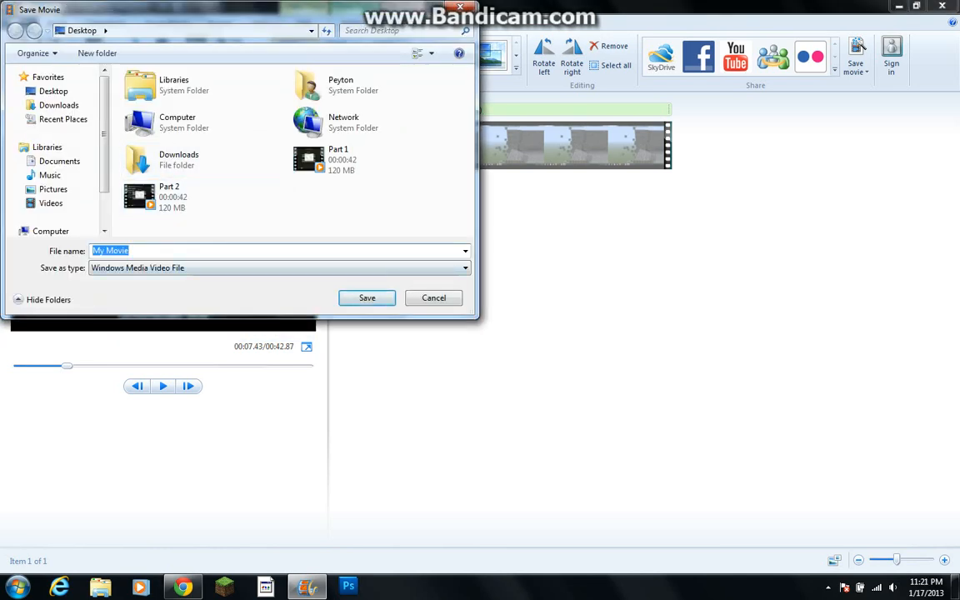
pyautogui.write('Pa')
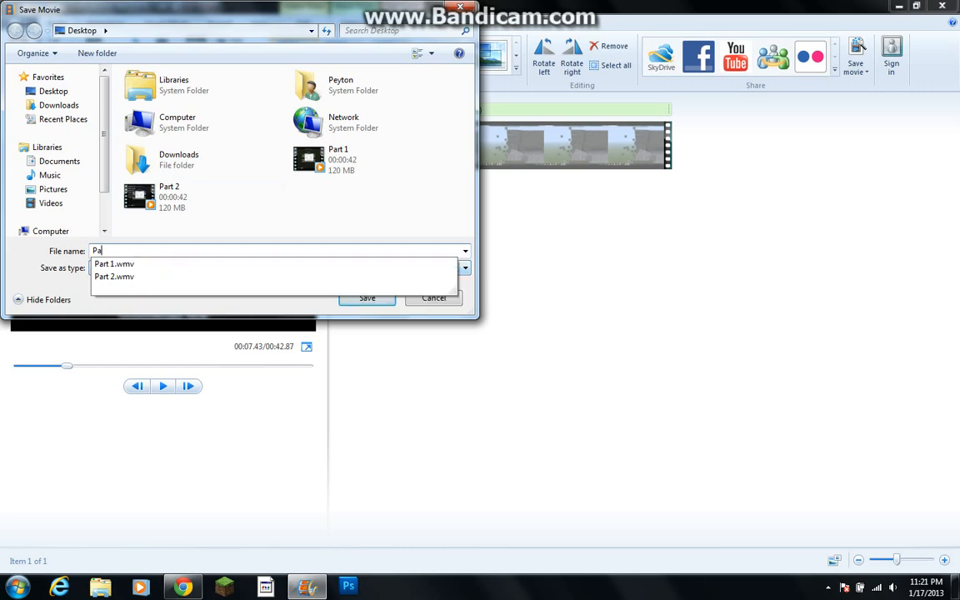
pyautogui.write('rt 3')
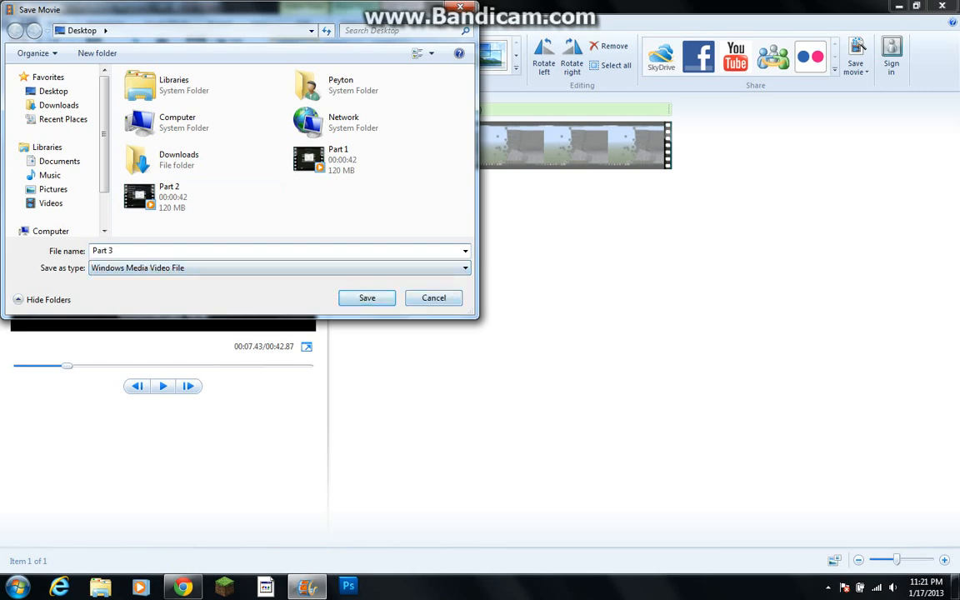
pyautogui.click(367, 298)
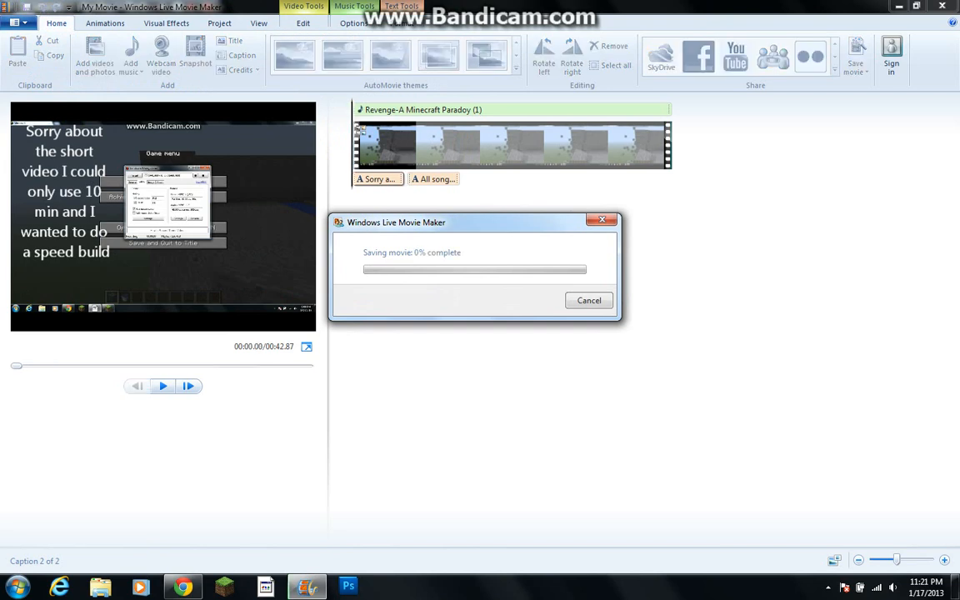